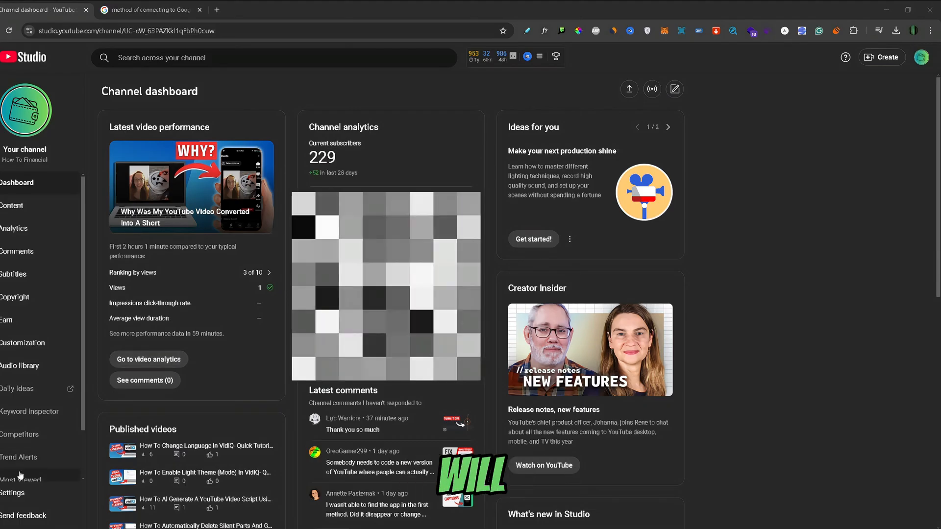
# Step: Reach Settings > Channel > Feature eligibility, listing standard, intermediate and advanced features as enabled
pyautogui.click(12, 493)
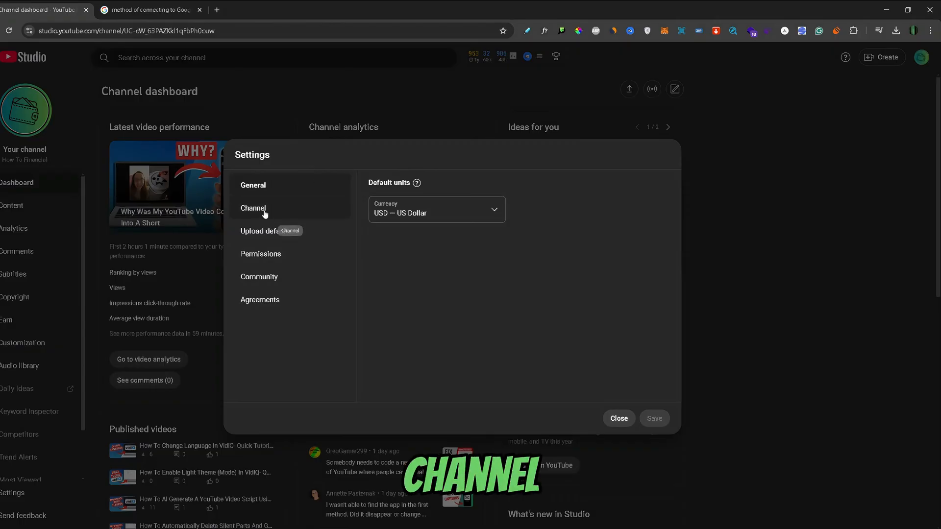
pyautogui.click(253, 207)
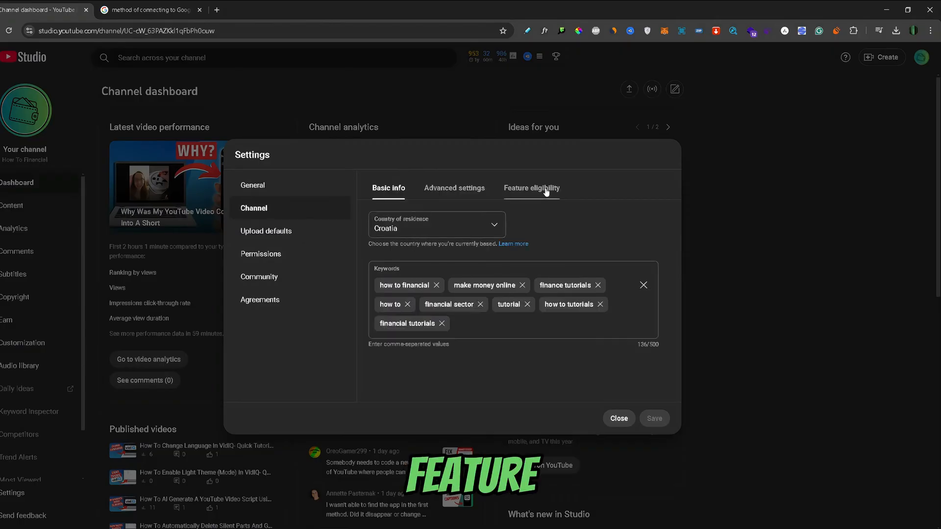
pyautogui.click(531, 189)
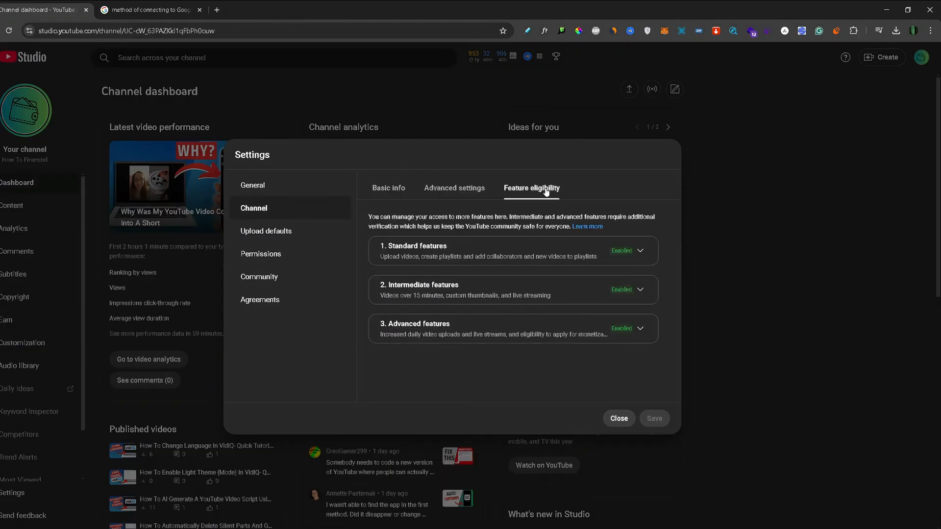
pyautogui.moveTo(560, 241)
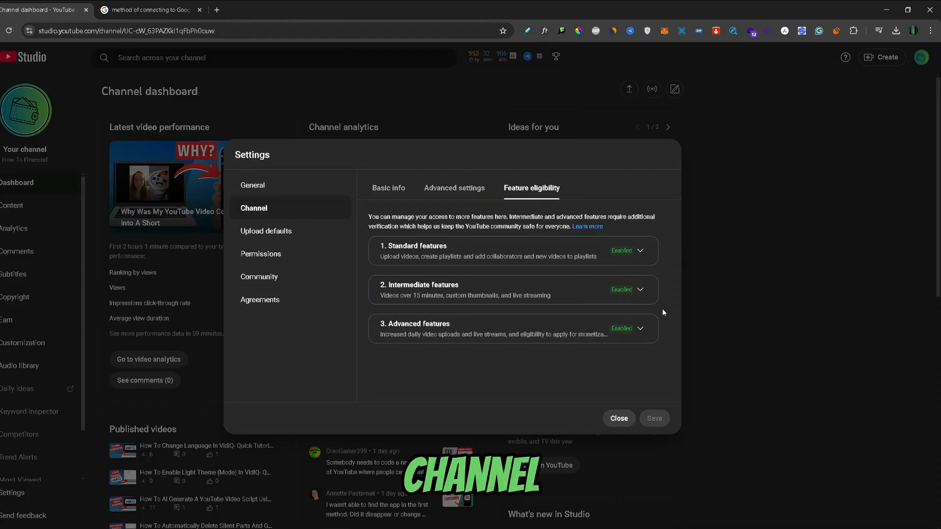
# Step: Expand '3. Advanced features' to reveal its benefits and requirements like verification and channel history
pyautogui.click(642, 328)
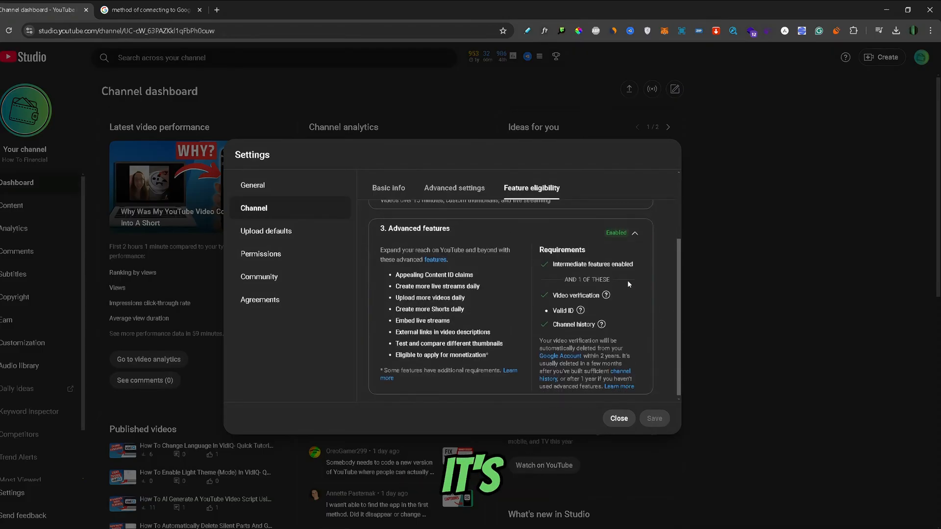
pyautogui.moveTo(599, 325)
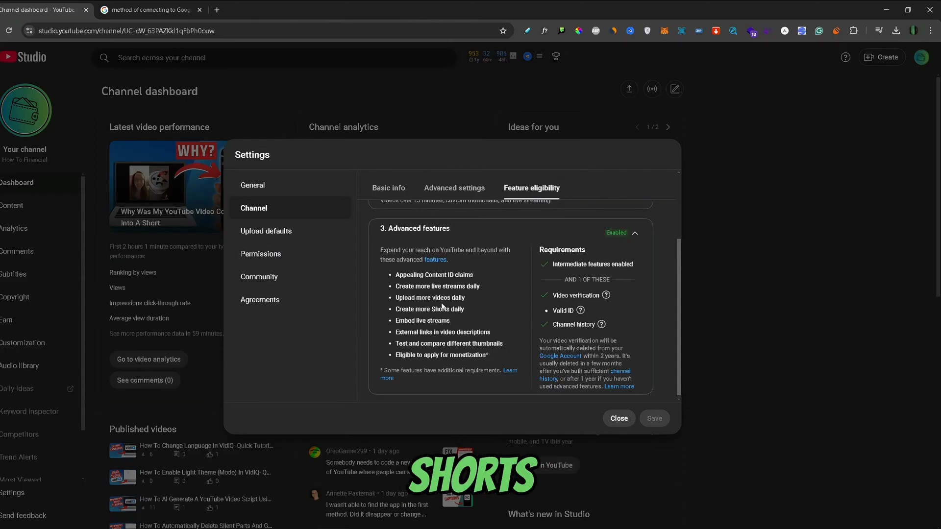
pyautogui.moveTo(503, 315)
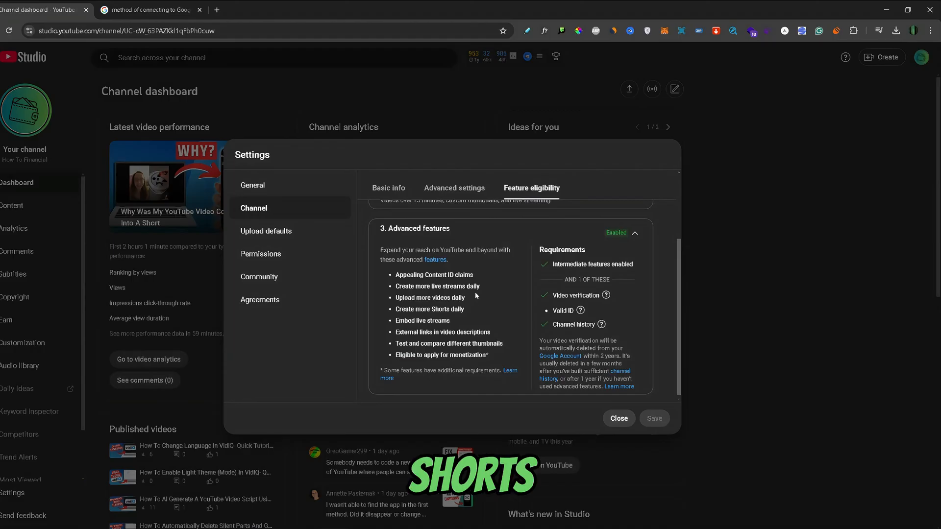
pyautogui.moveTo(647, 275)
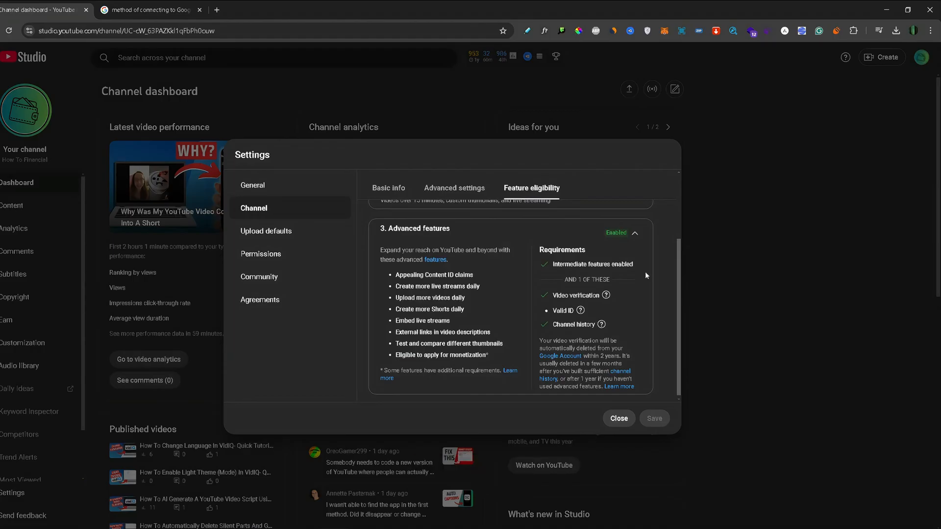
pyautogui.moveTo(647, 315)
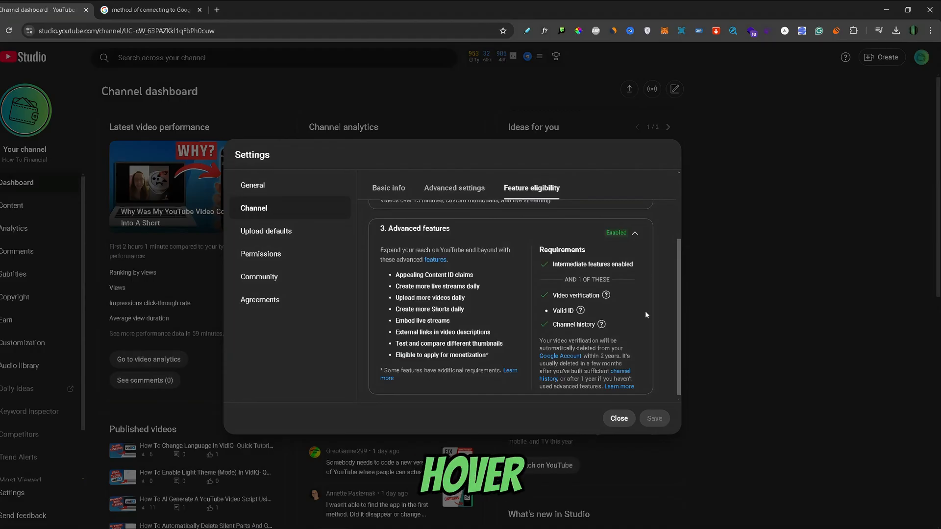
pyautogui.moveTo(599, 324)
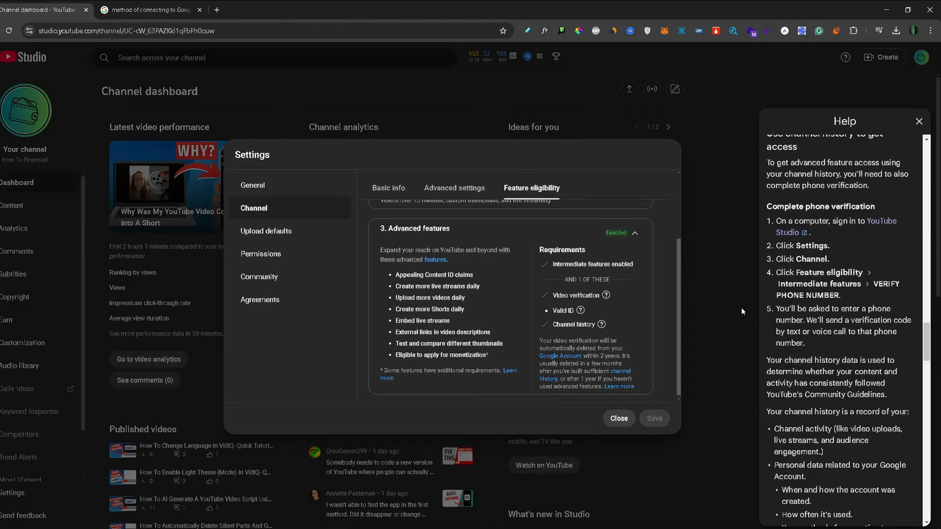
# Step: Scroll the Help panel to the 'Your channel history is a record of' section
pyautogui.scroll(-3)
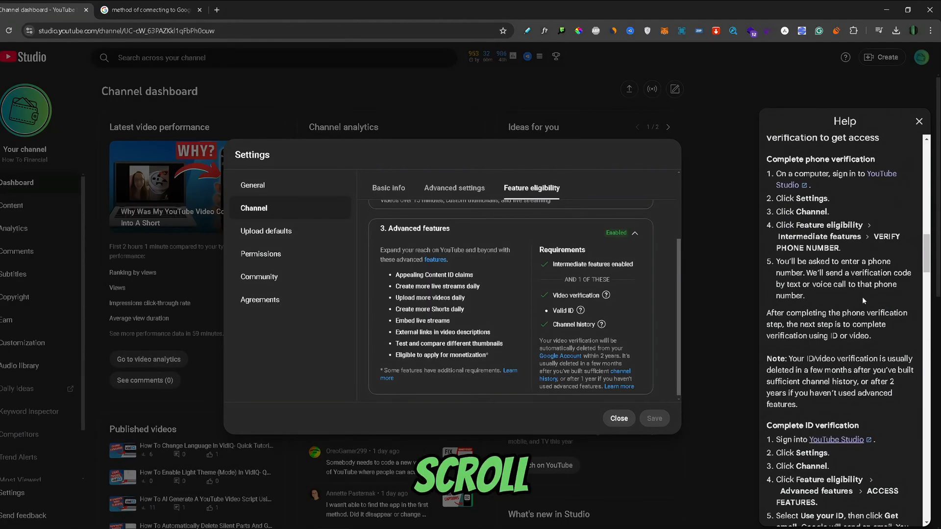
pyautogui.scroll(-3)
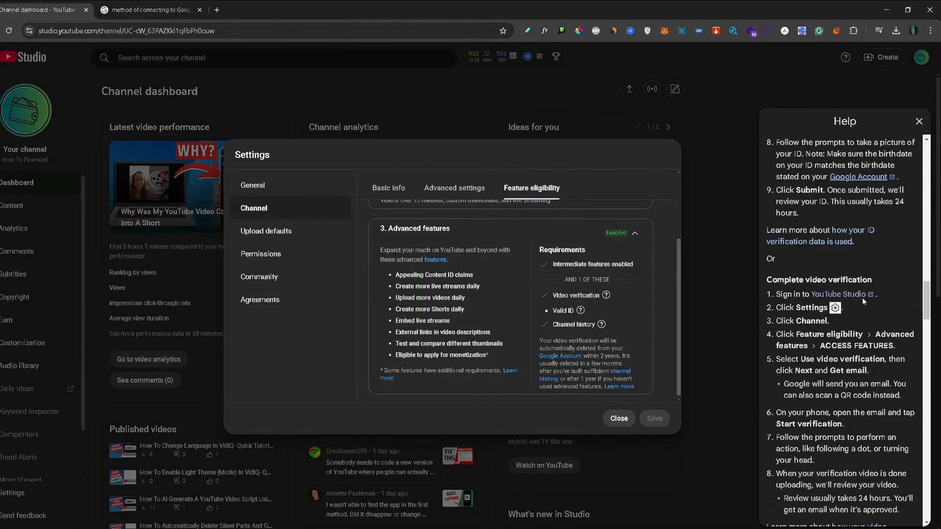
pyautogui.scroll(-3)
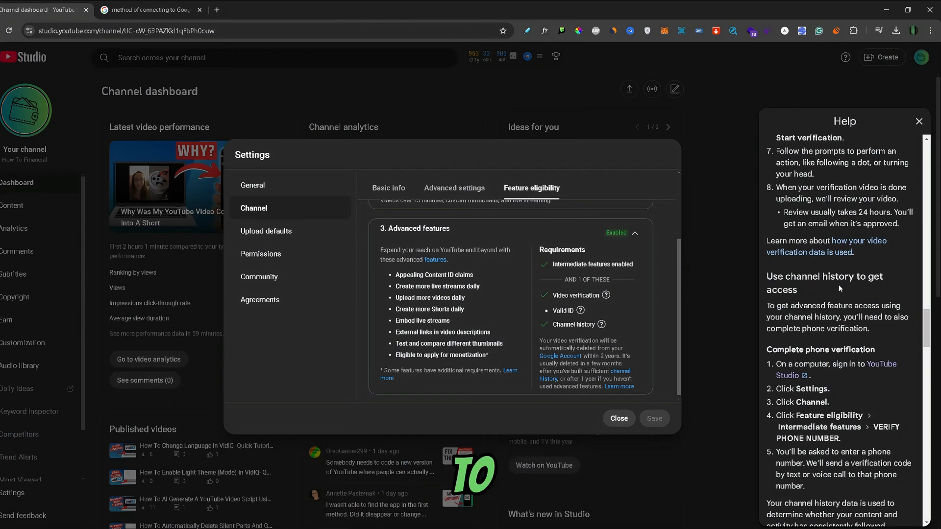
pyautogui.scroll(-3)
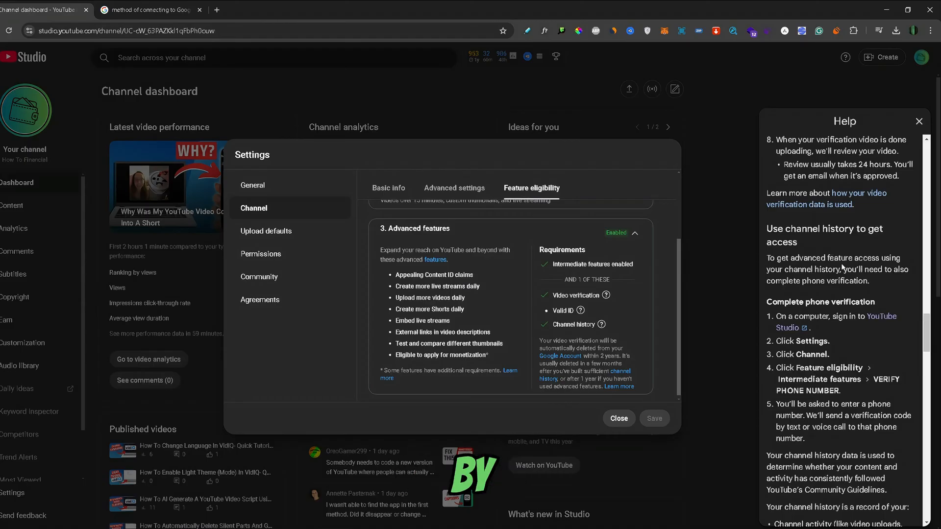
pyautogui.moveTo(884, 280)
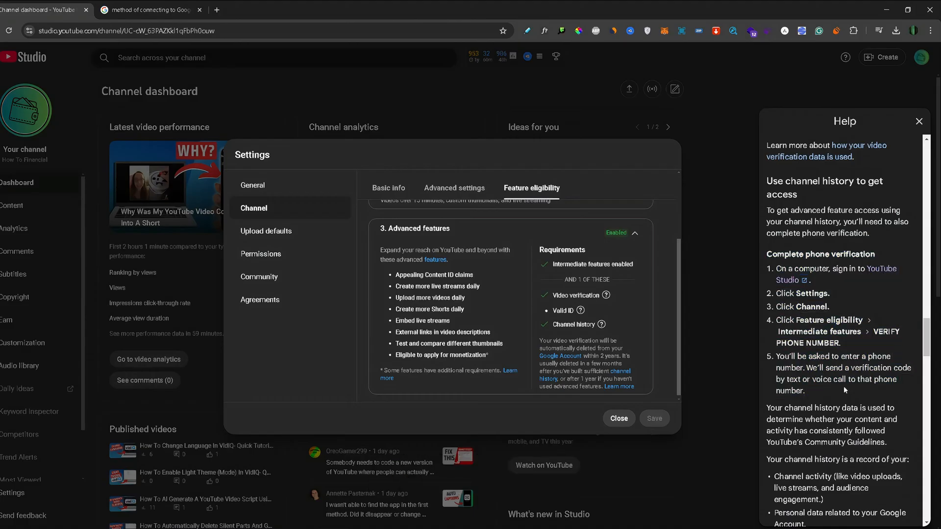
pyautogui.scroll(-3)
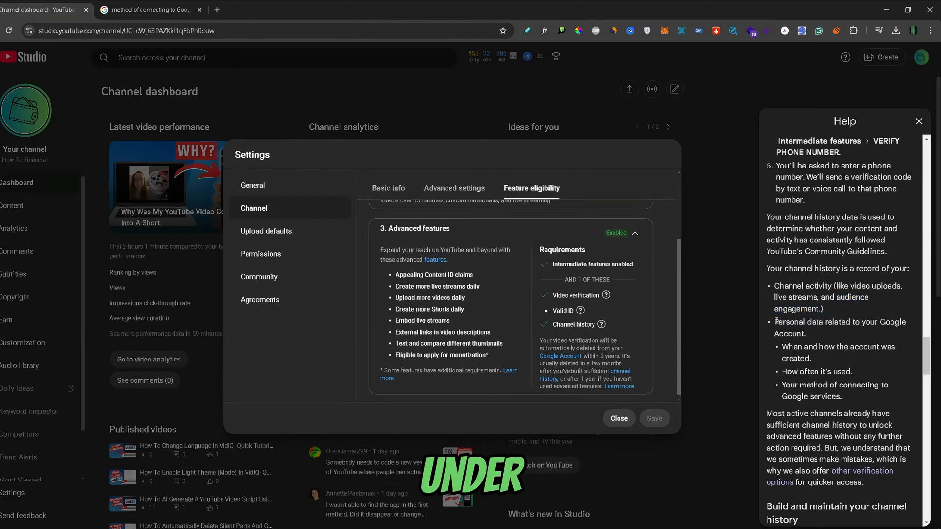
pyautogui.doubleClick(783, 321)
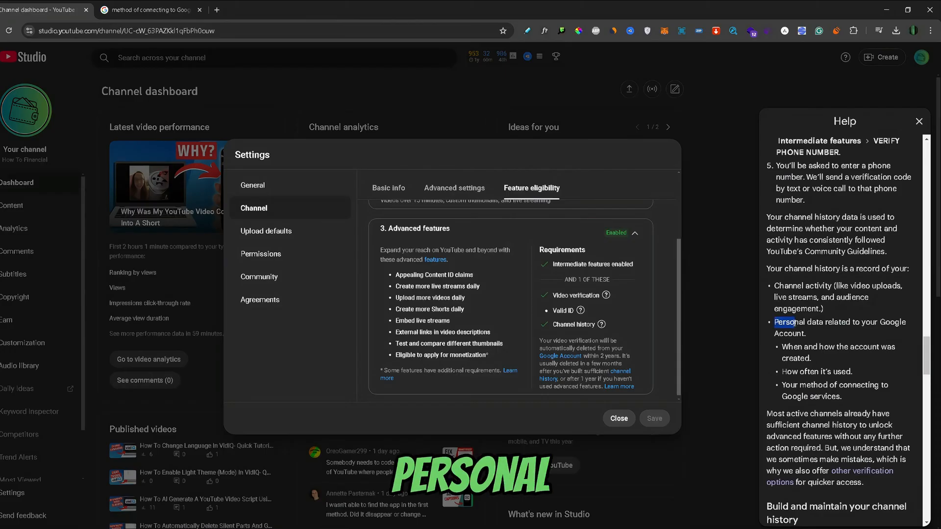
pyautogui.moveTo(774, 321); pyautogui.dragTo(814, 333)
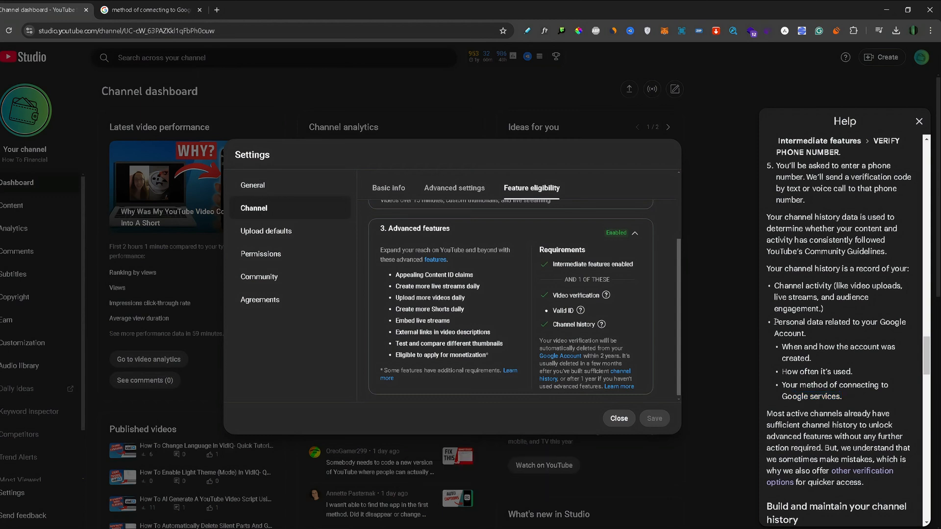
pyautogui.moveTo(774, 321); pyautogui.dragTo(849, 396)
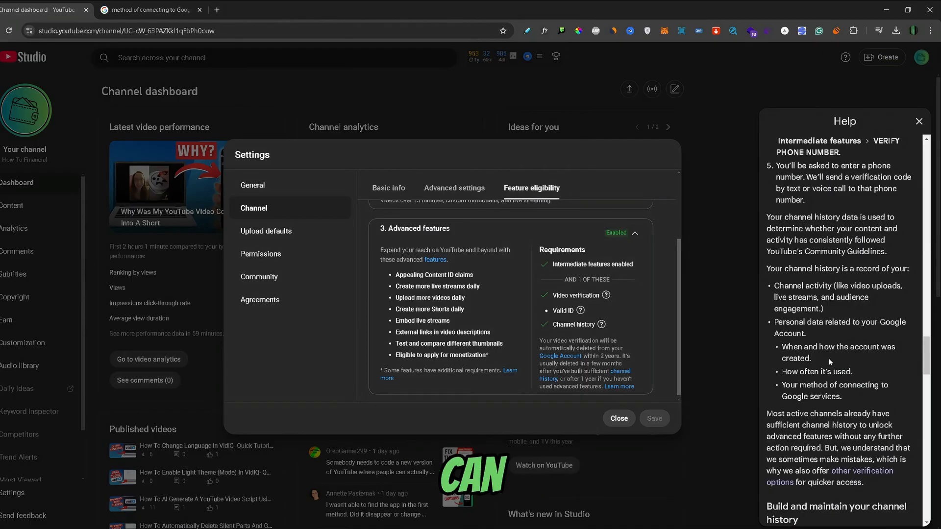
pyautogui.moveTo(819, 359)
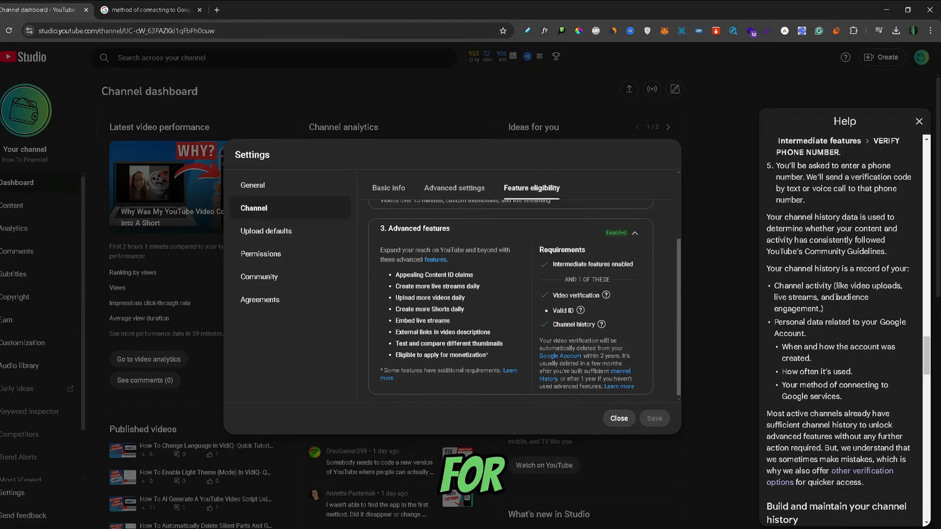
# Step: Subscribe to the How To Financial channel from its public YouTube page
pyautogui.moveTo(833, 296); pyautogui.dragTo(824, 309)
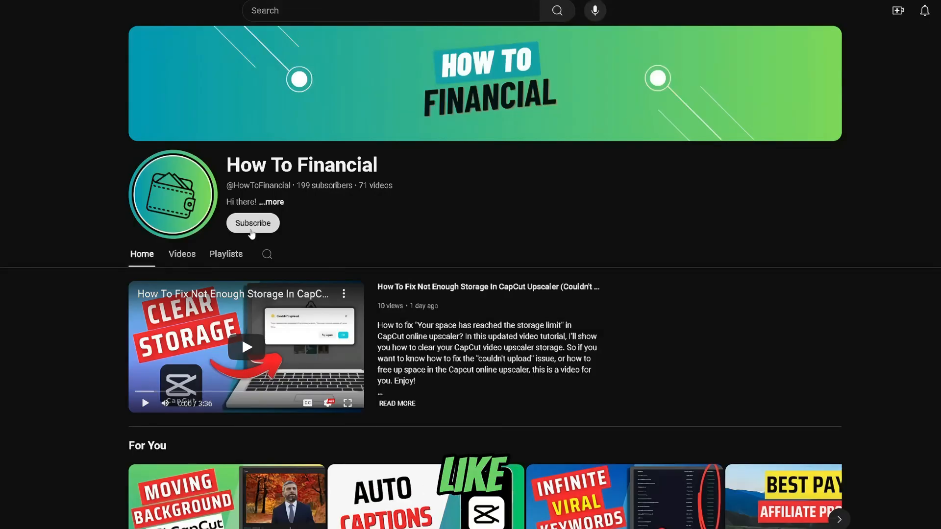
pyautogui.click(252, 224)
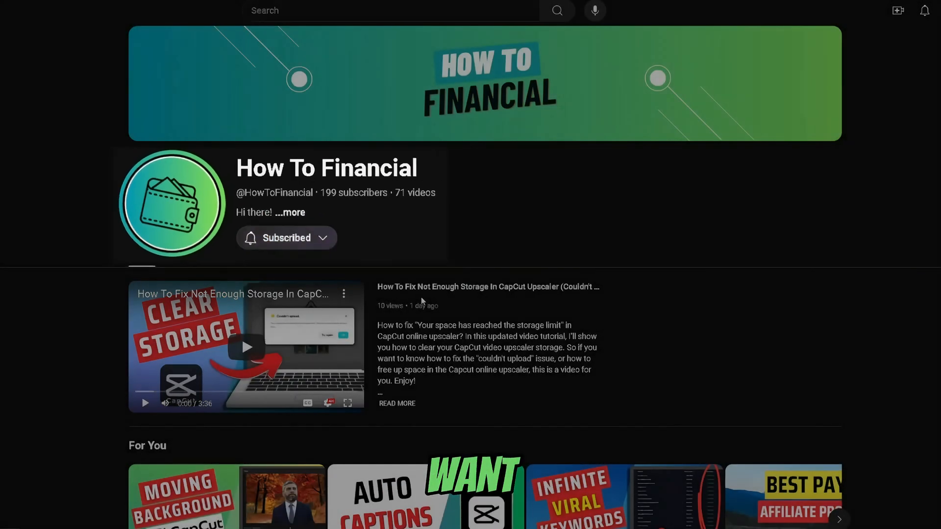